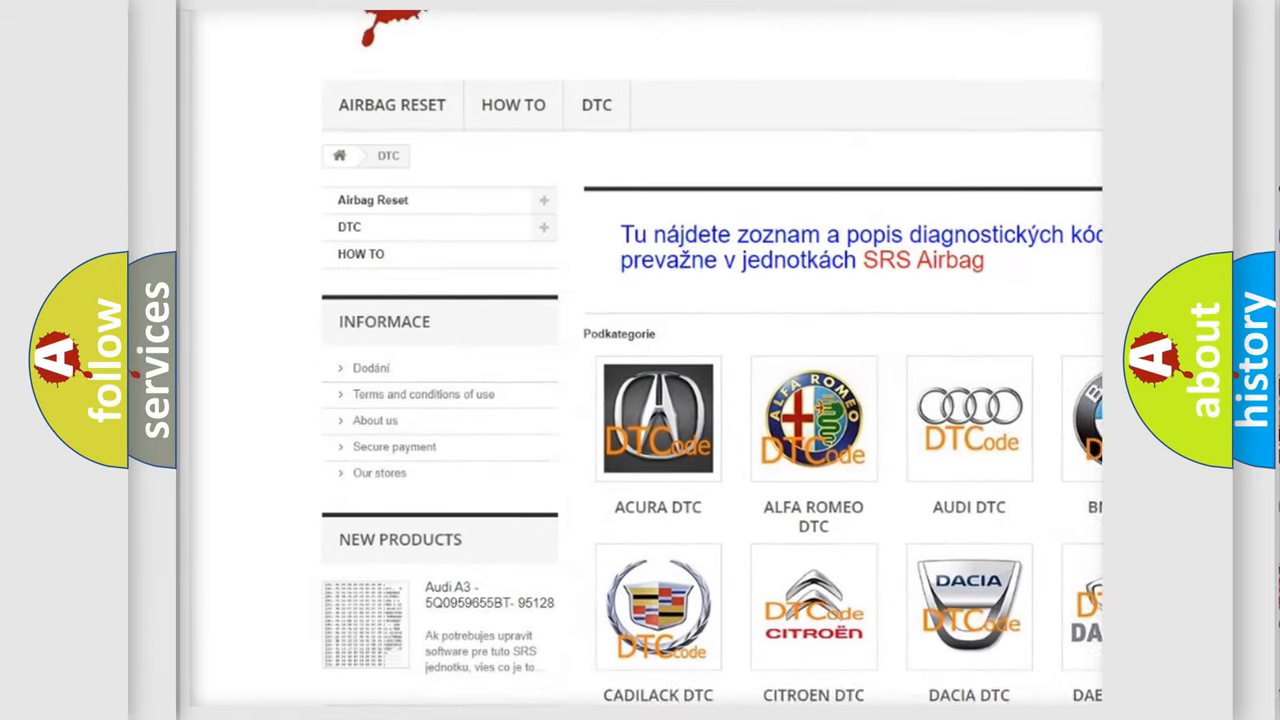
Scroll down past the brand subcategories to the table of diagnostic code numbers
scroll(down, 3)
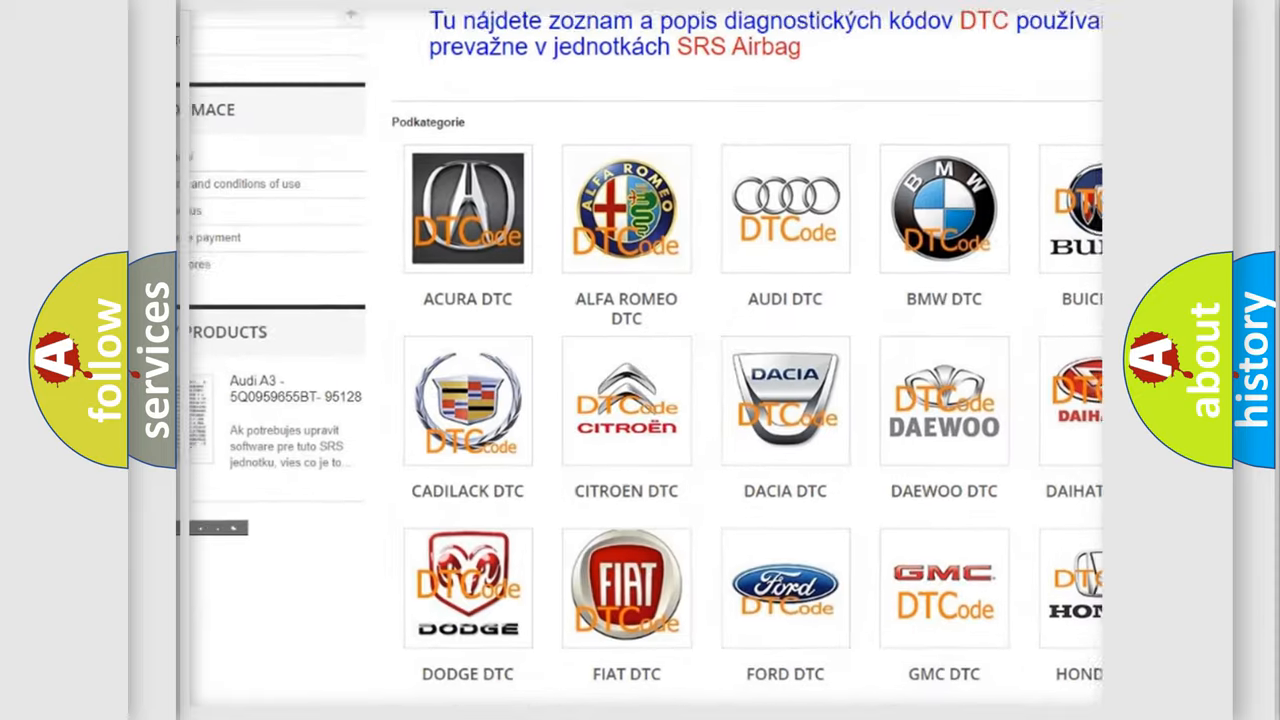
scroll(down, 3)
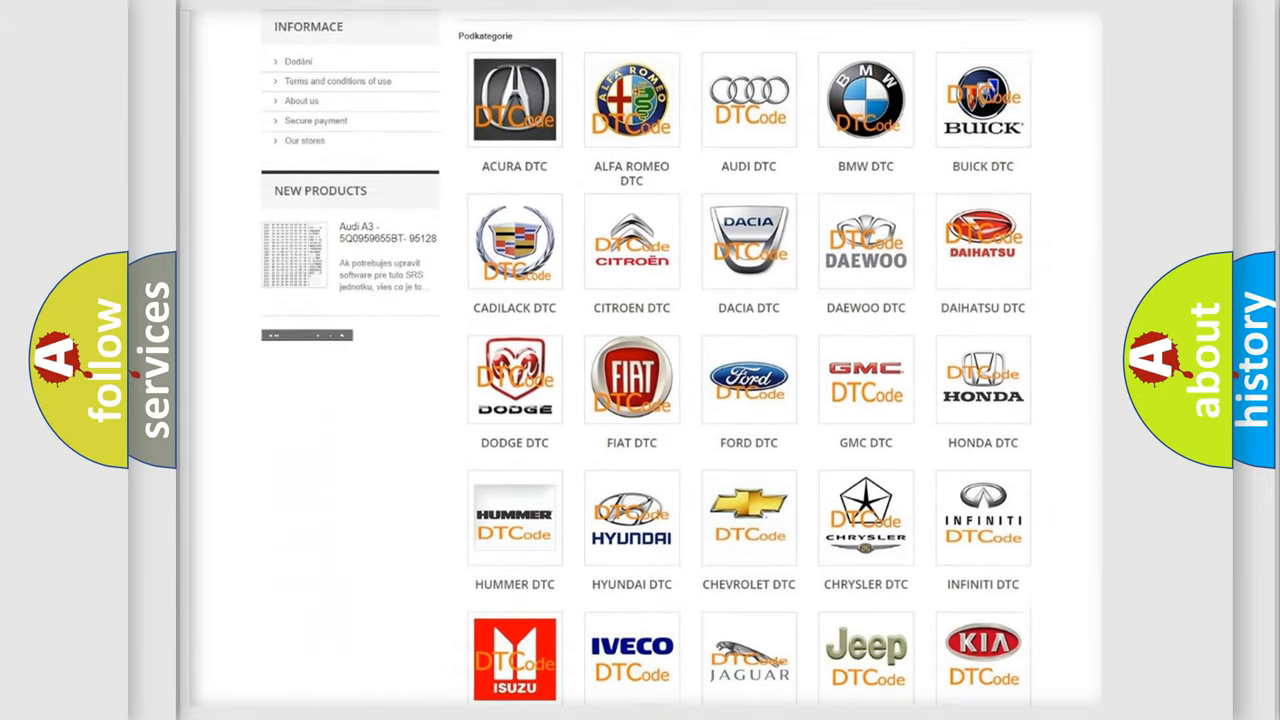
scroll(down, 3)
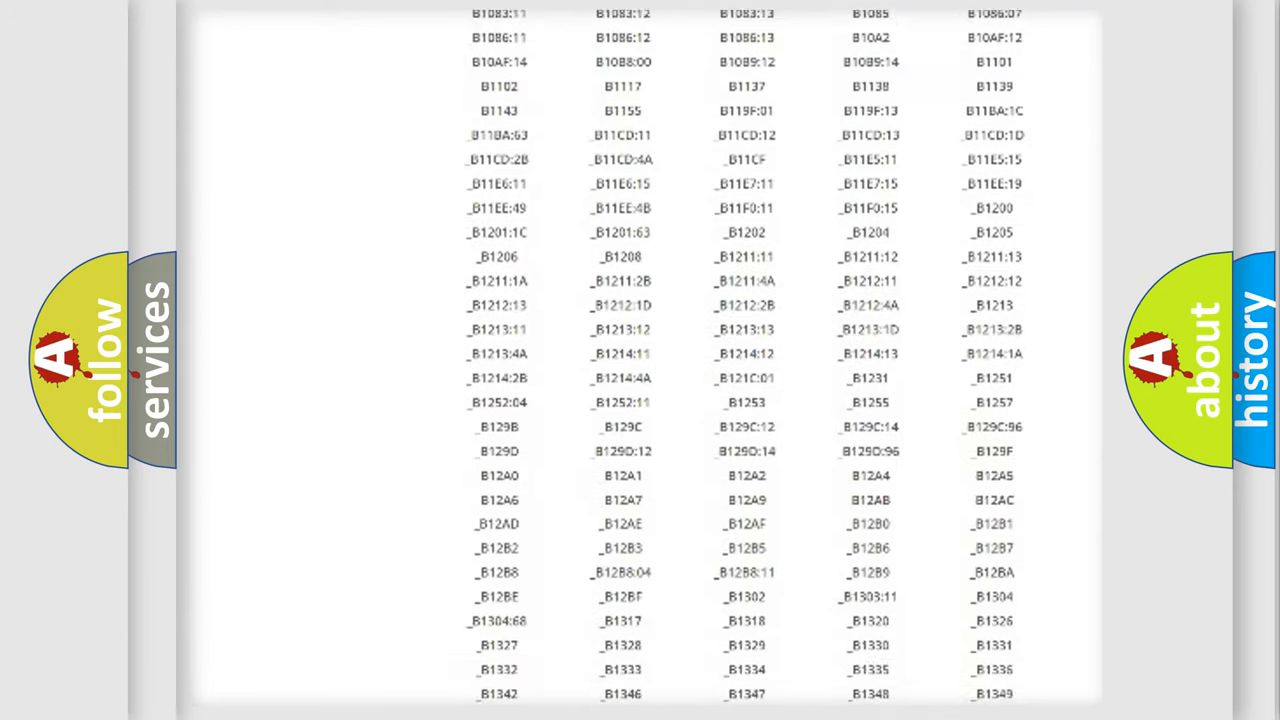
scroll(down, 3)
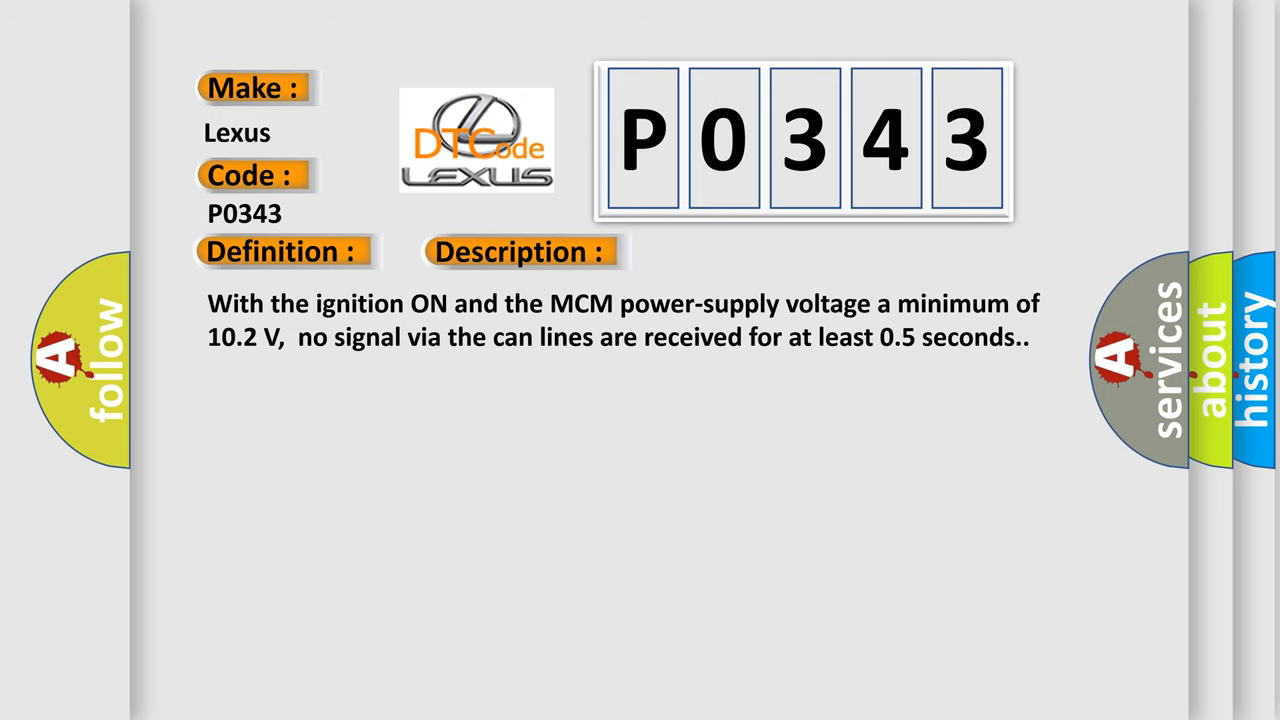
Advance the P0343 slide from the Description text to the Cause and troubleshooting section
click(736, 252)
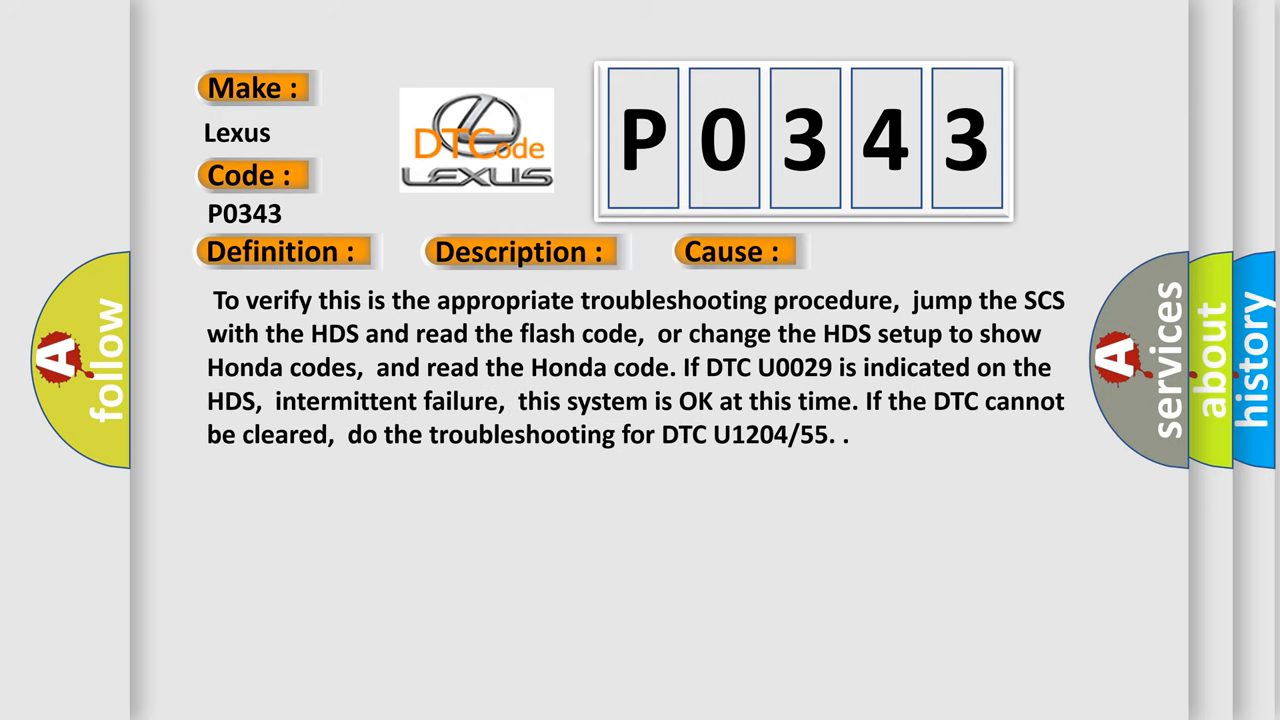